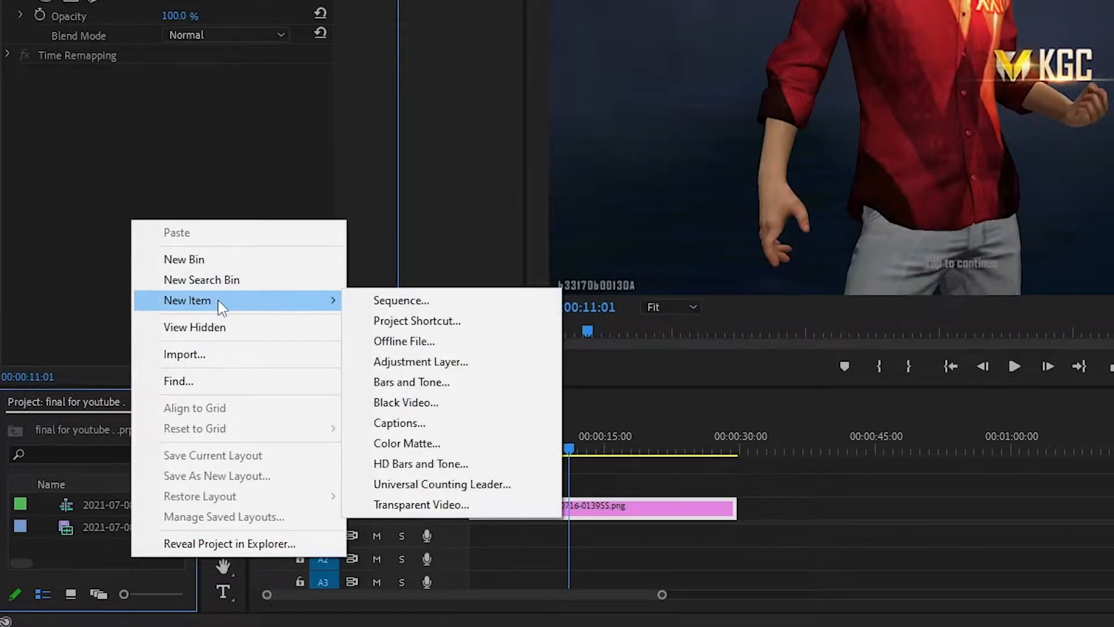
# - Create a 1920×1080 adjustment layer and drop it on V2 above the screenshot clip
pyautogui.click(420, 362)
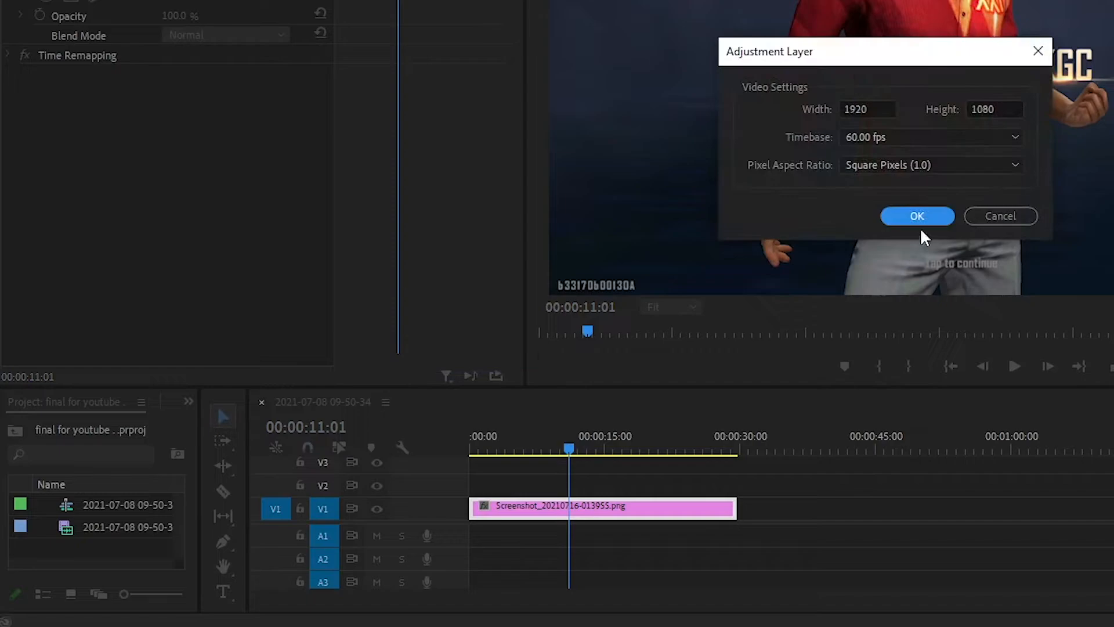
pyautogui.click(917, 216)
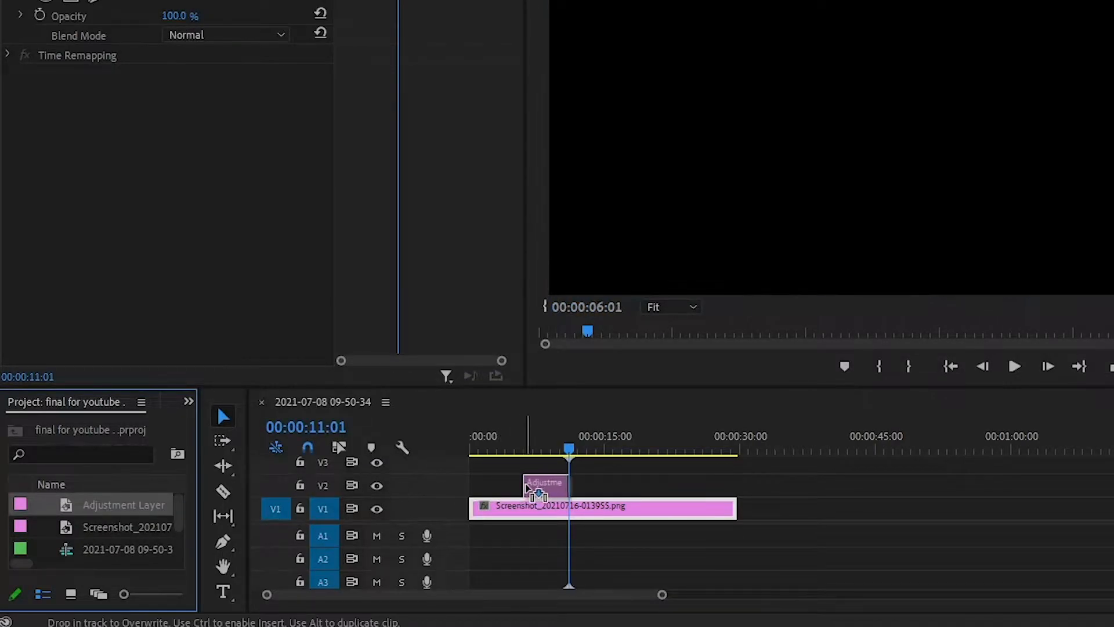
pyautogui.moveTo(543, 484); pyautogui.dragTo(579, 485)
pyautogui.write('t')
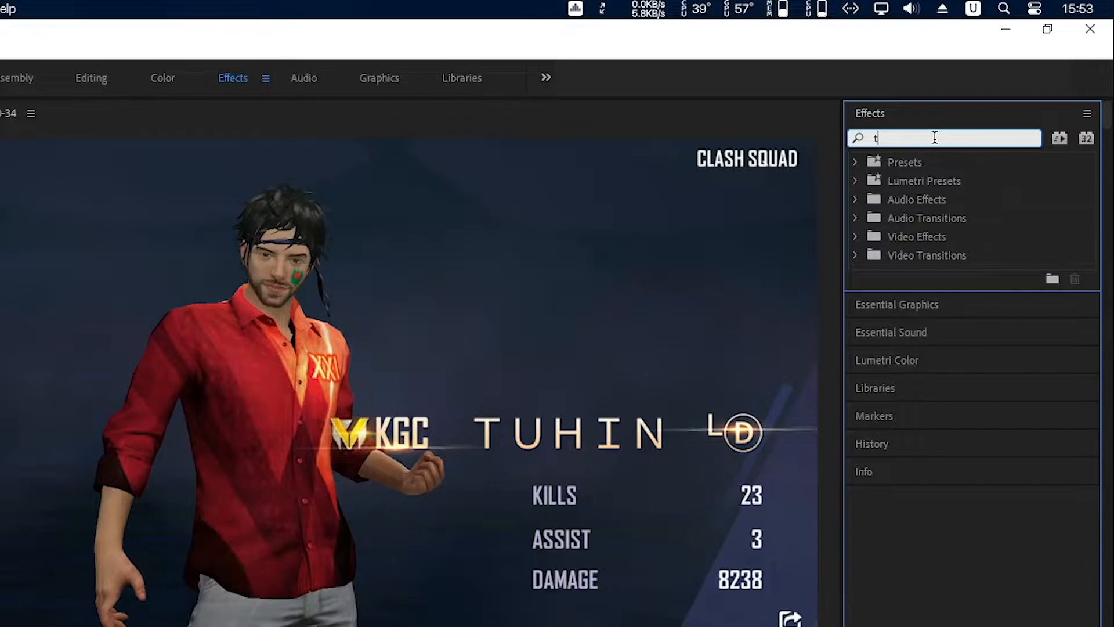
# - Find 'transform' in Effects and apply Distort > Transform to the adjustment layer
pyautogui.write('ransform')
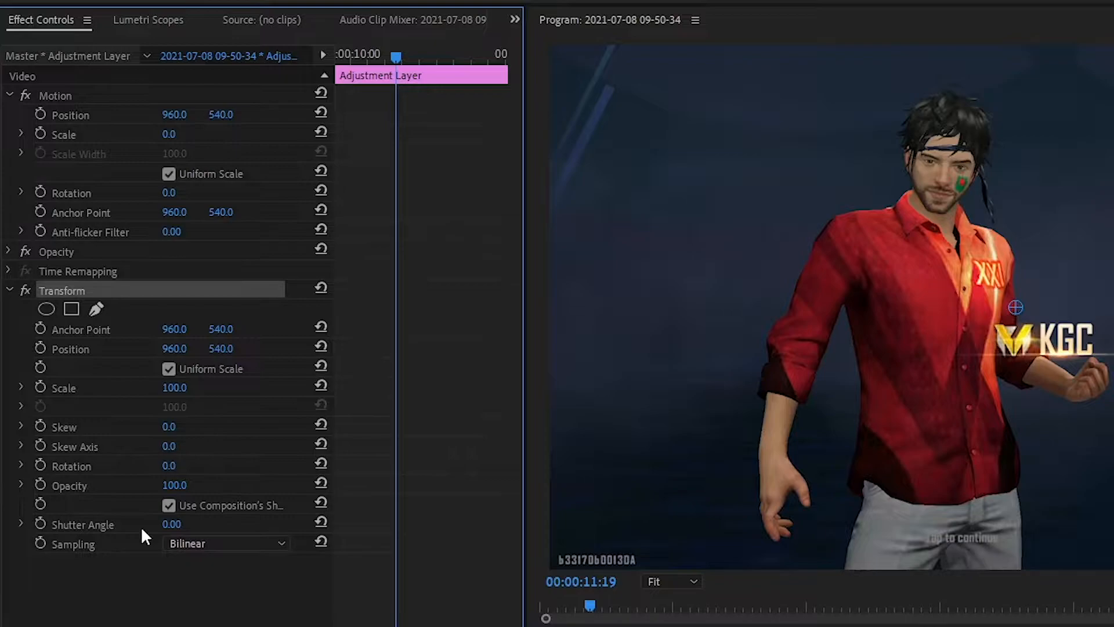
pyautogui.moveTo(17, 93)
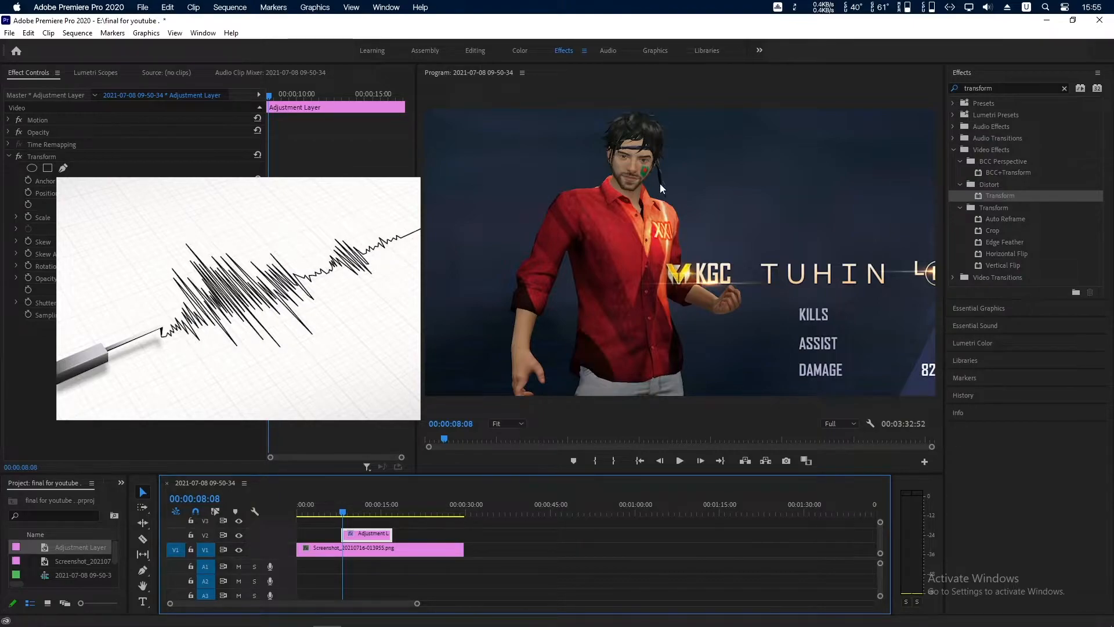
pyautogui.moveTo(615, 252)
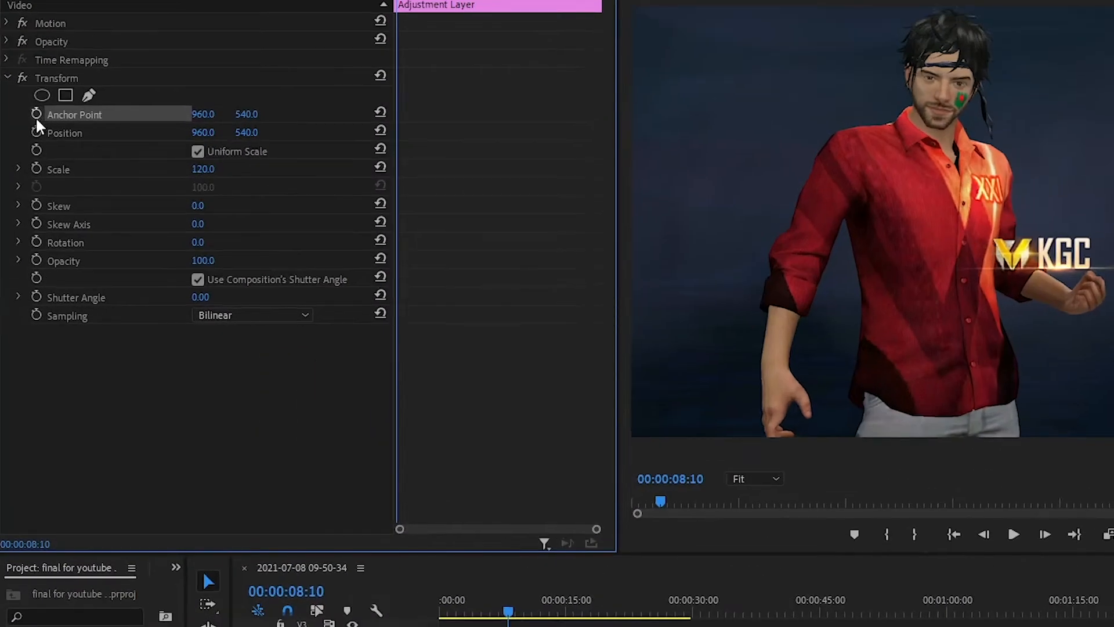
# - Enable Anchor Point keyframing and record a run of shifting anchor positions for the shake
pyautogui.click(36, 113)
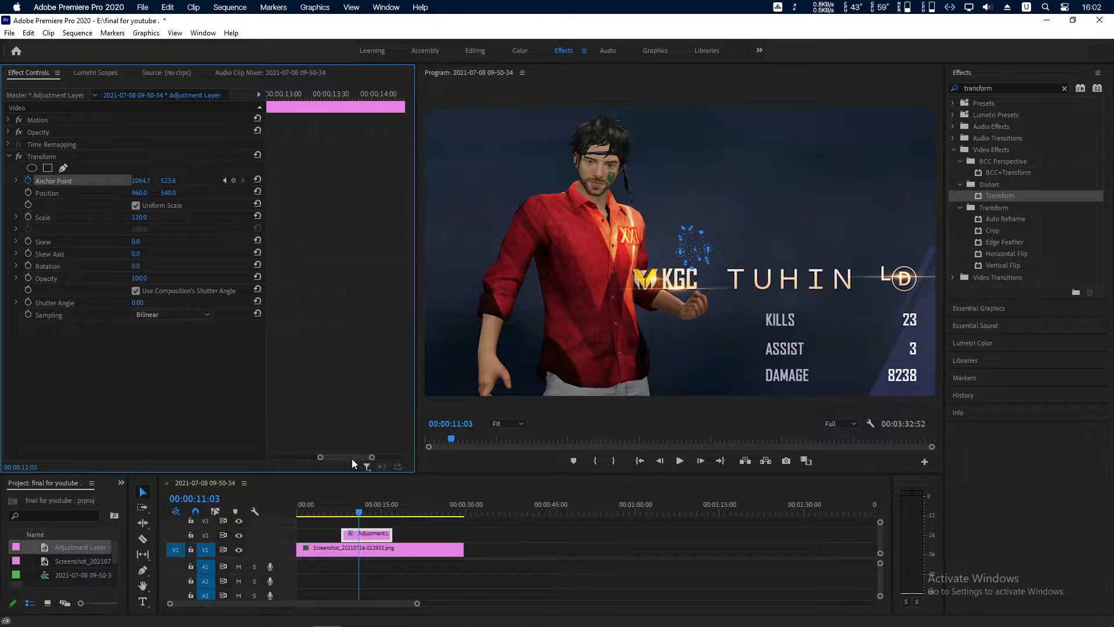
pyautogui.moveTo(373, 457); pyautogui.dragTo(321, 458)
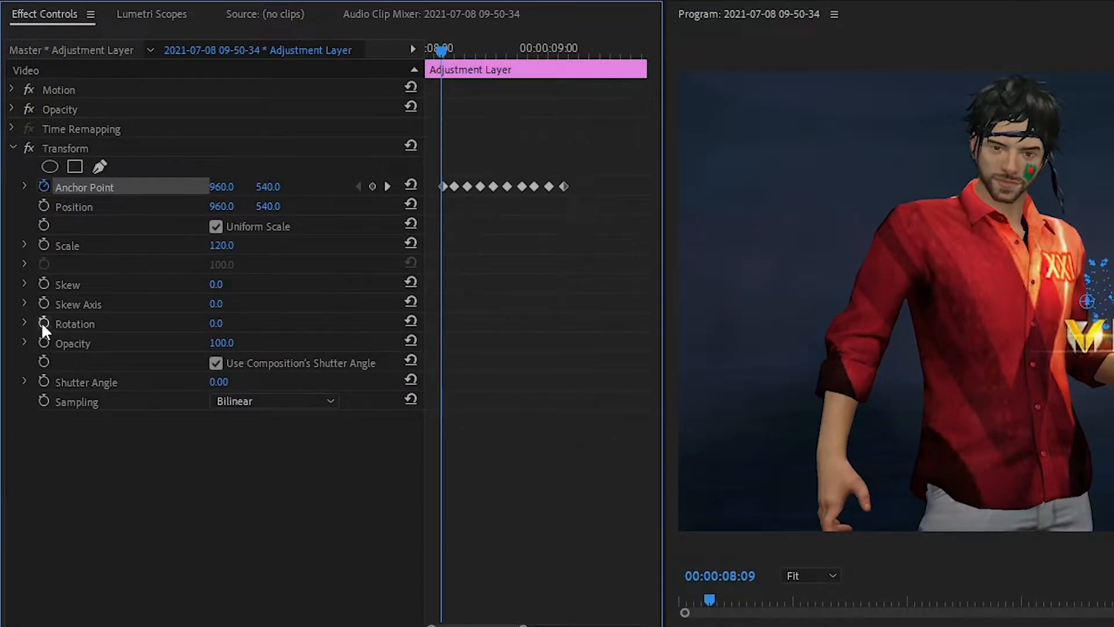
# - Keyframe Rotation through −5°, −3°, 3°, −1° and back to 0° across the shake points
pyautogui.click(74, 323)
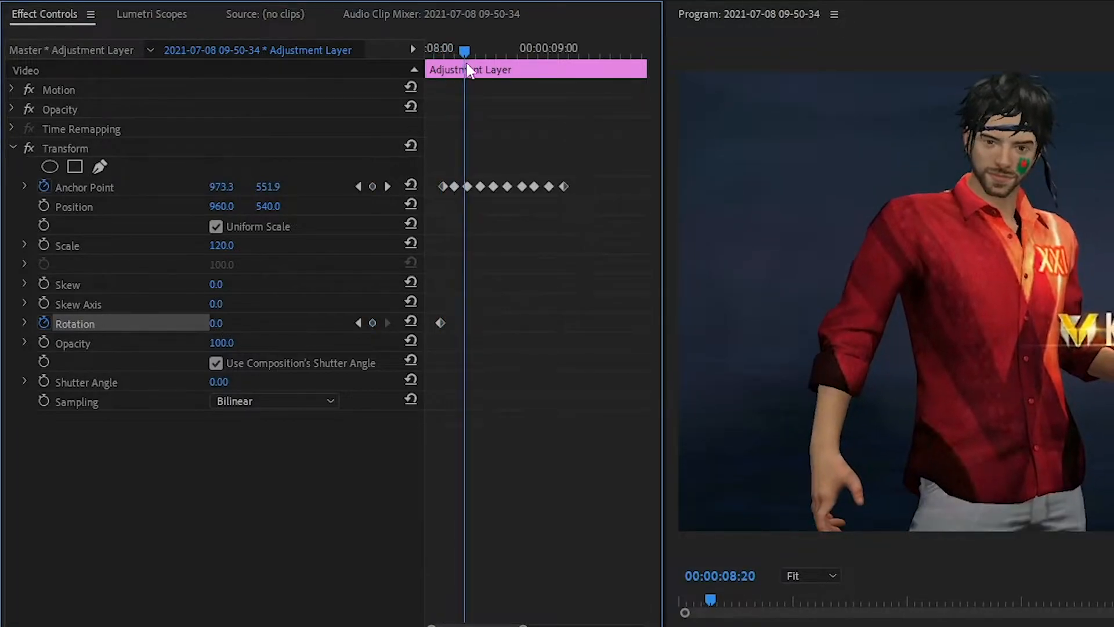
pyautogui.doubleClick(223, 324)
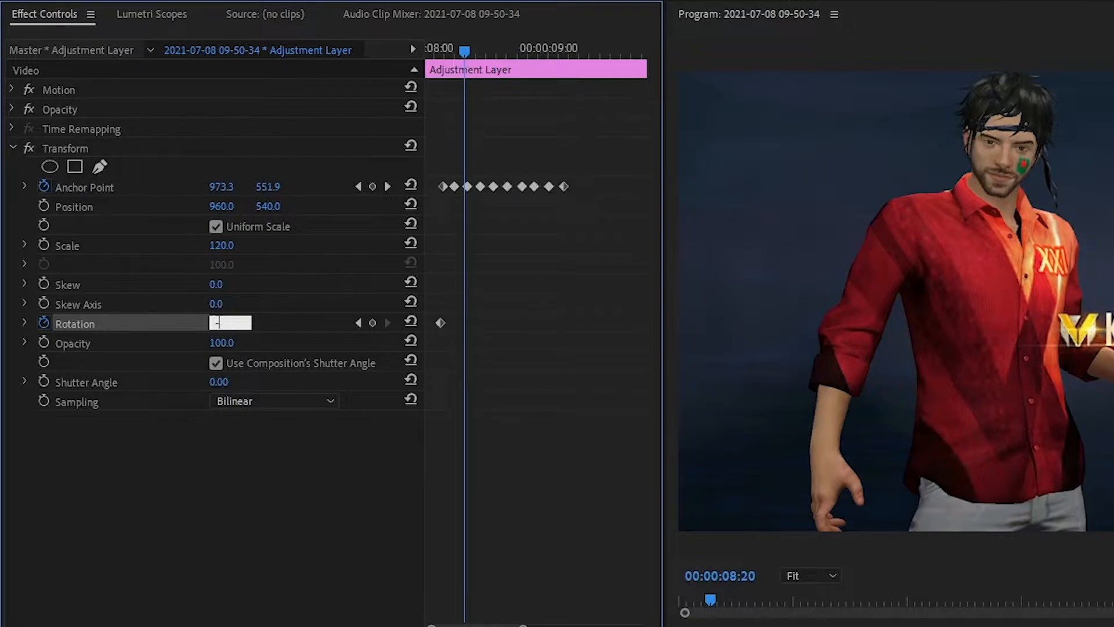
pyautogui.write('-5.0 °')
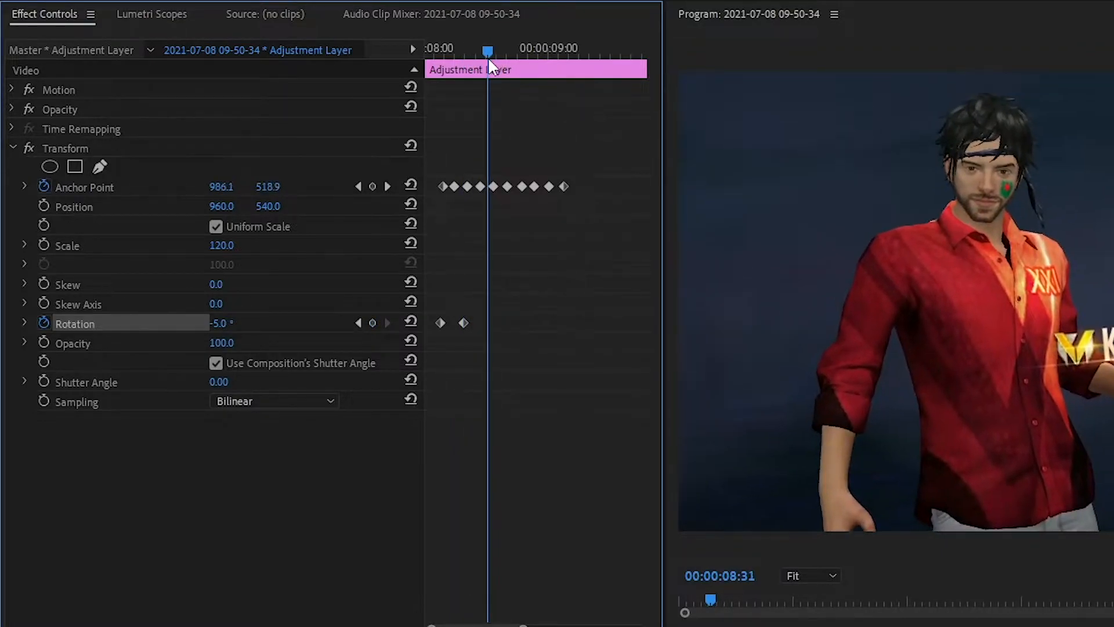
pyautogui.doubleClick(222, 322)
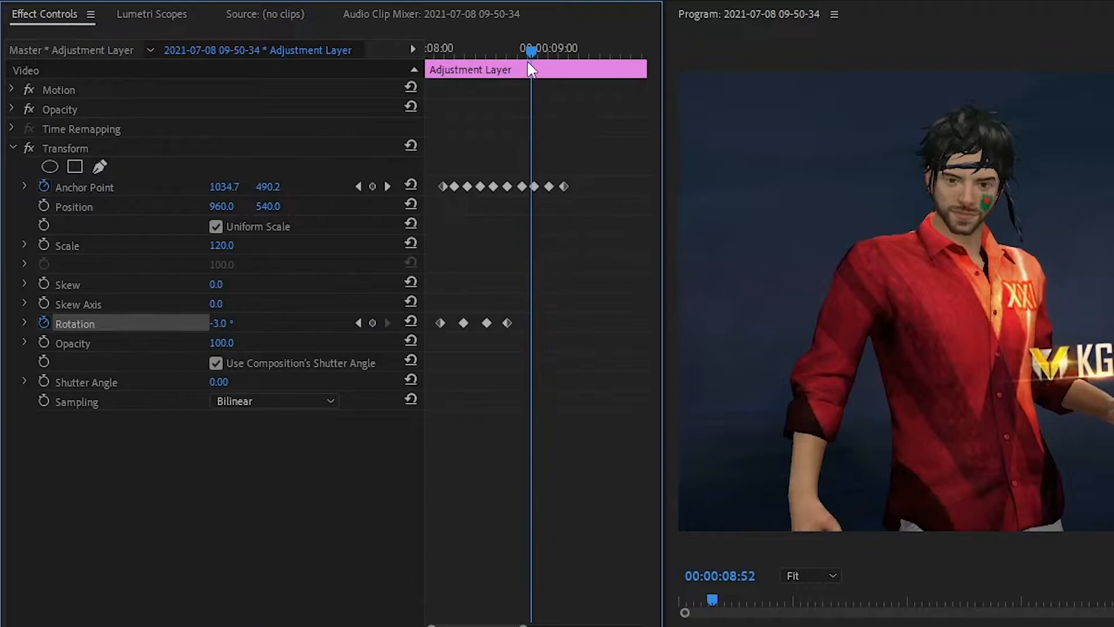
pyautogui.doubleClick(223, 322)
pyautogui.write('3')
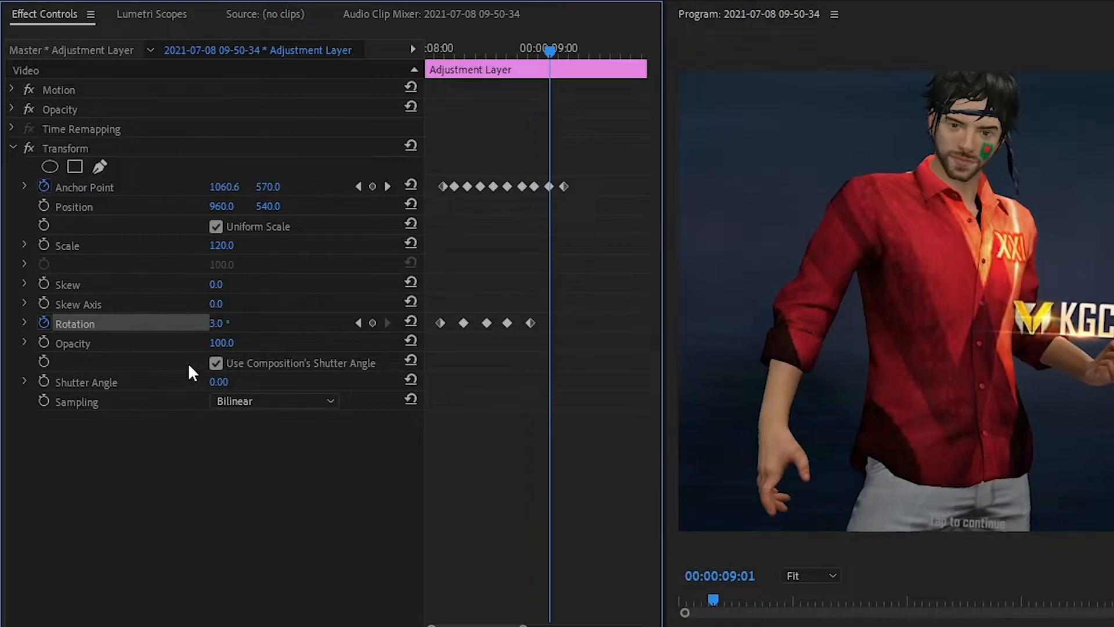
pyautogui.moveTo(359, 324)
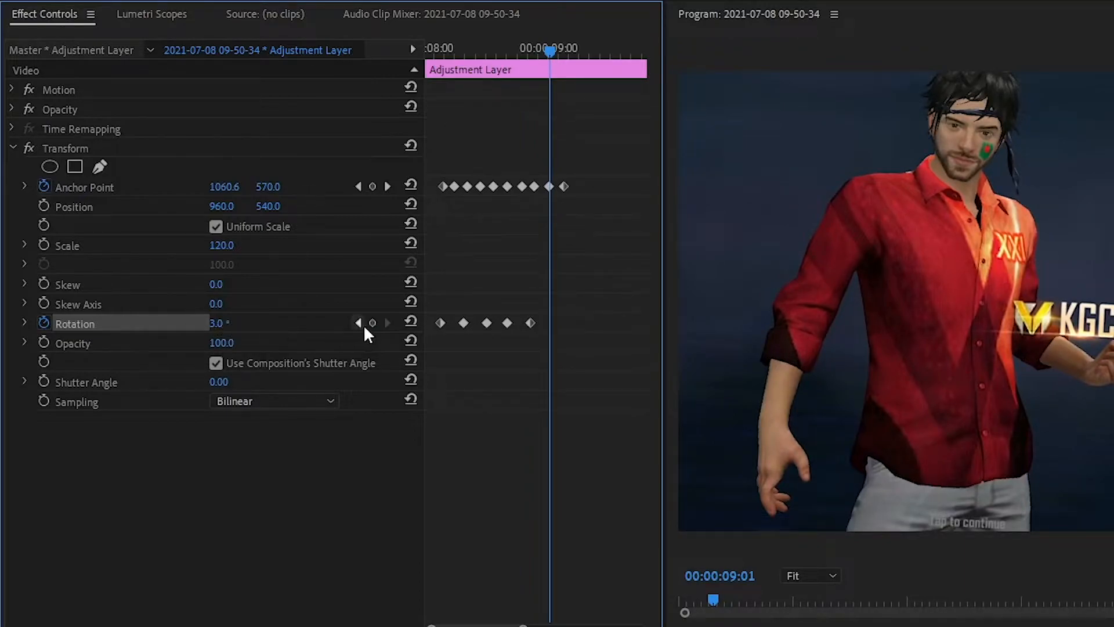
pyautogui.doubleClick(227, 323)
pyautogui.write('-1')
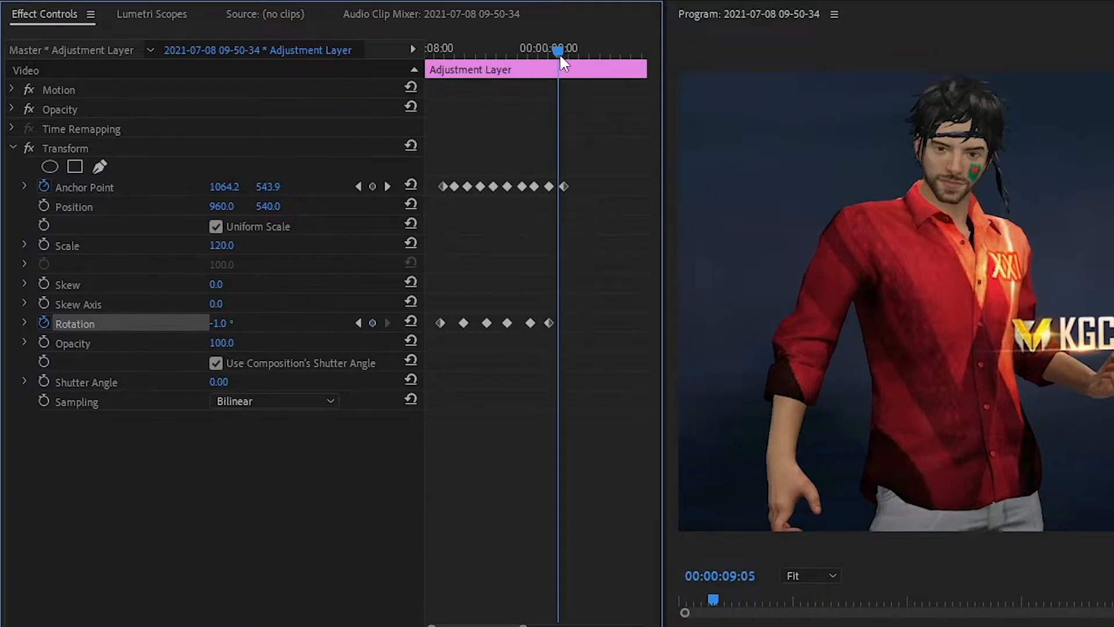
pyautogui.click(230, 323)
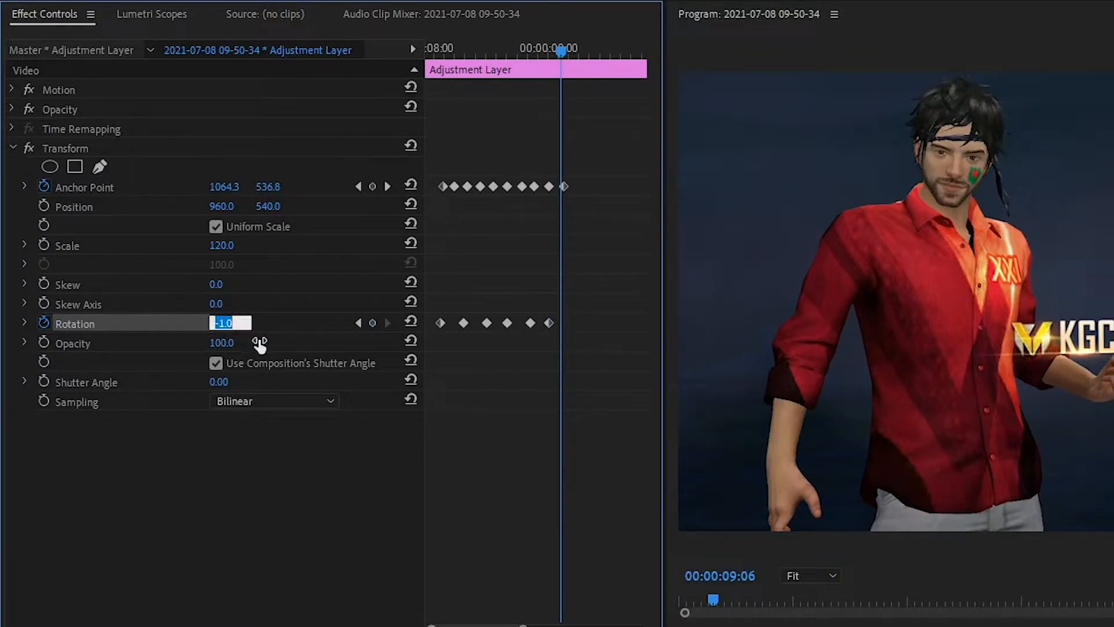
pyautogui.write('0.0')
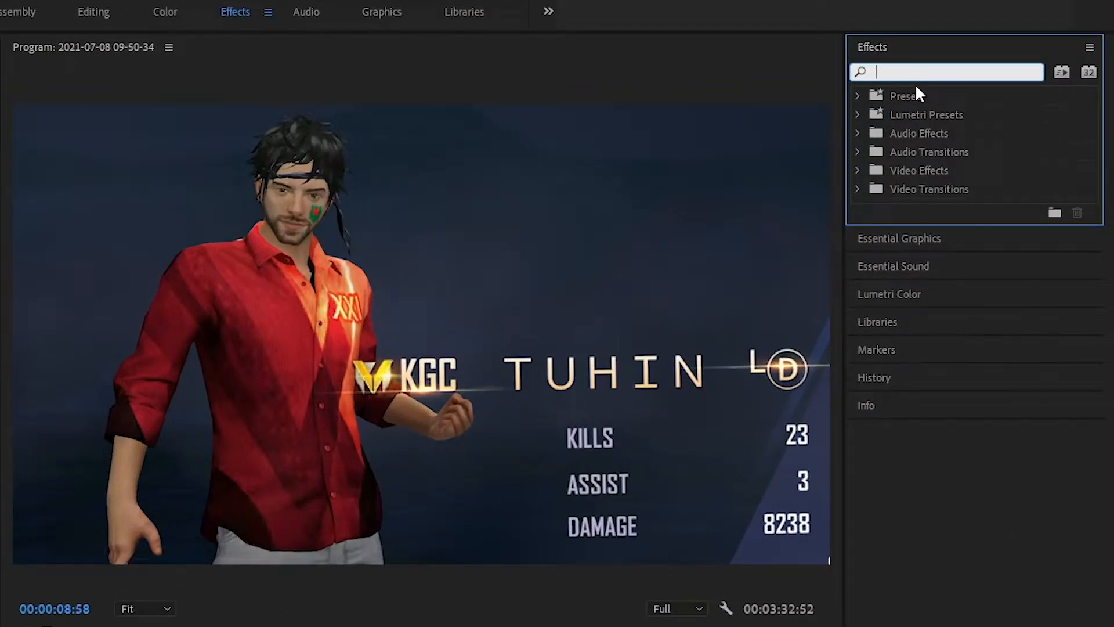
# - Add Directional Blur and keyframe Direction to 180 then 60 over the shake
pyautogui.write('d')
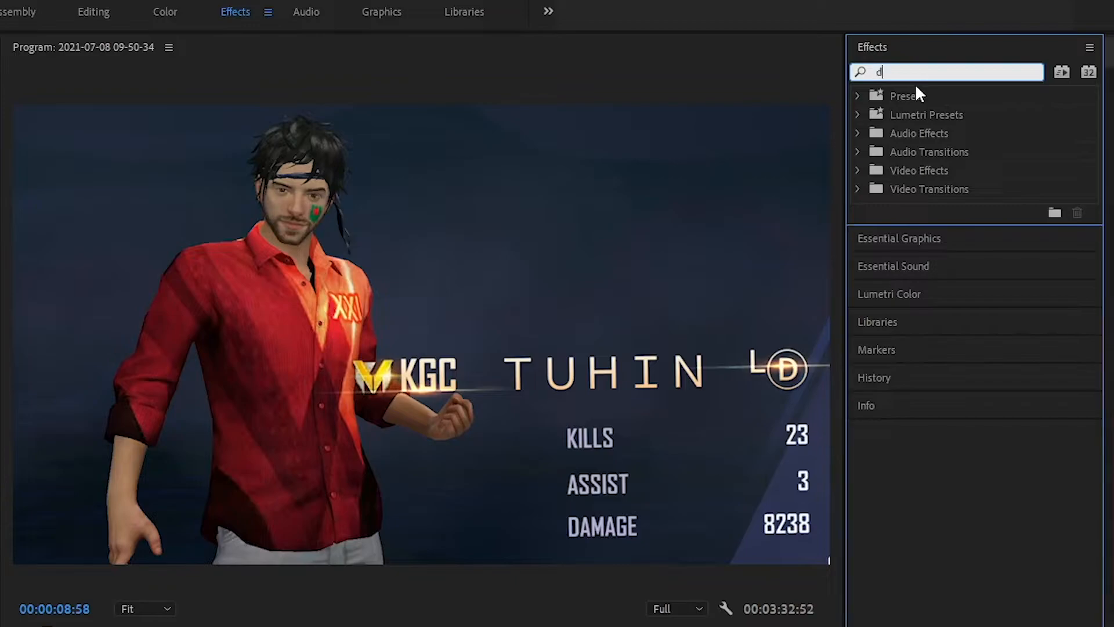
pyautogui.write('irec')
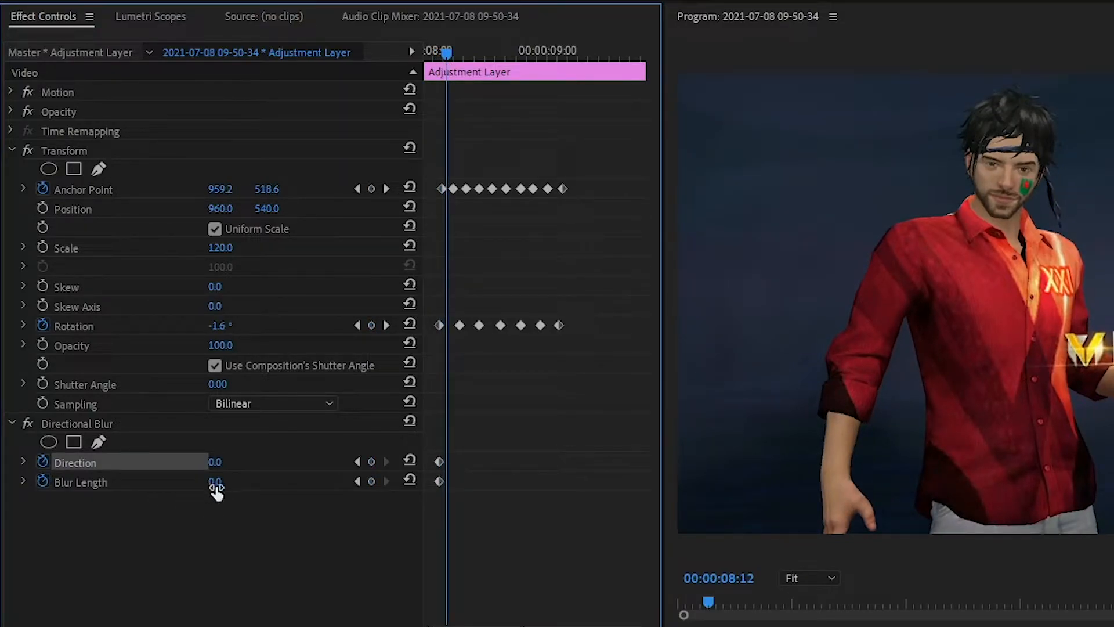
pyautogui.doubleClick(216, 482)
pyautogui.write('100')
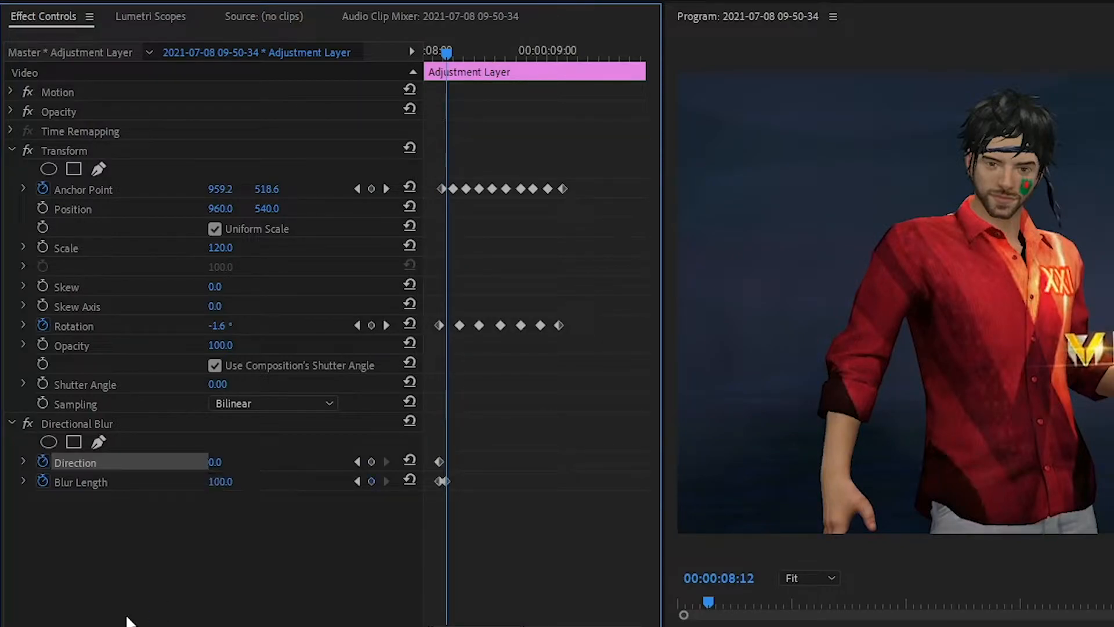
pyautogui.write('180.0')
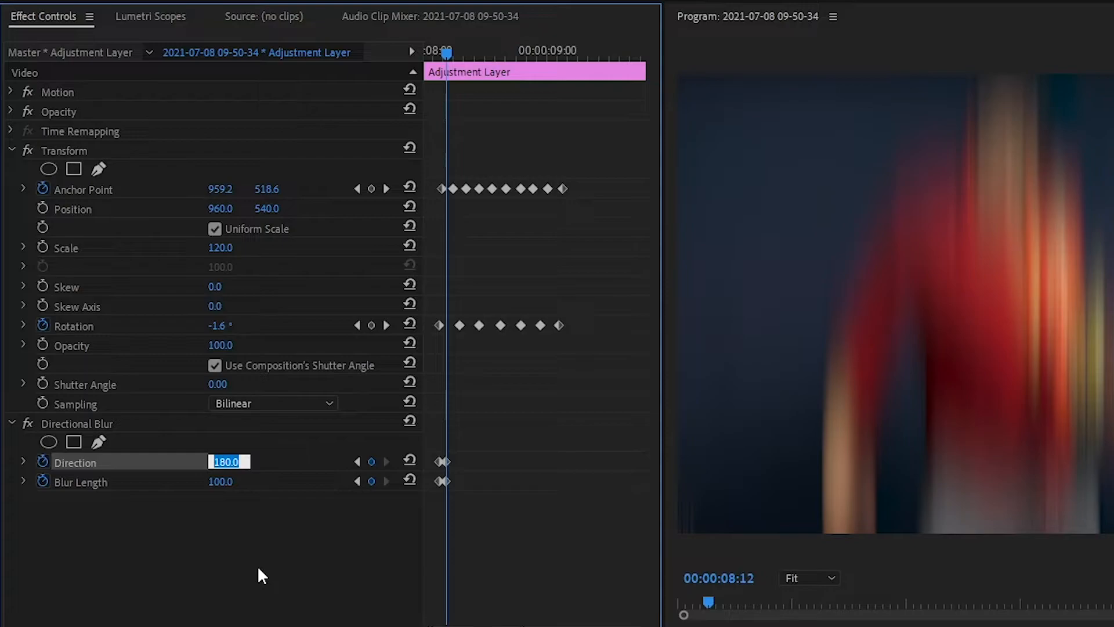
pyautogui.write('60.0')
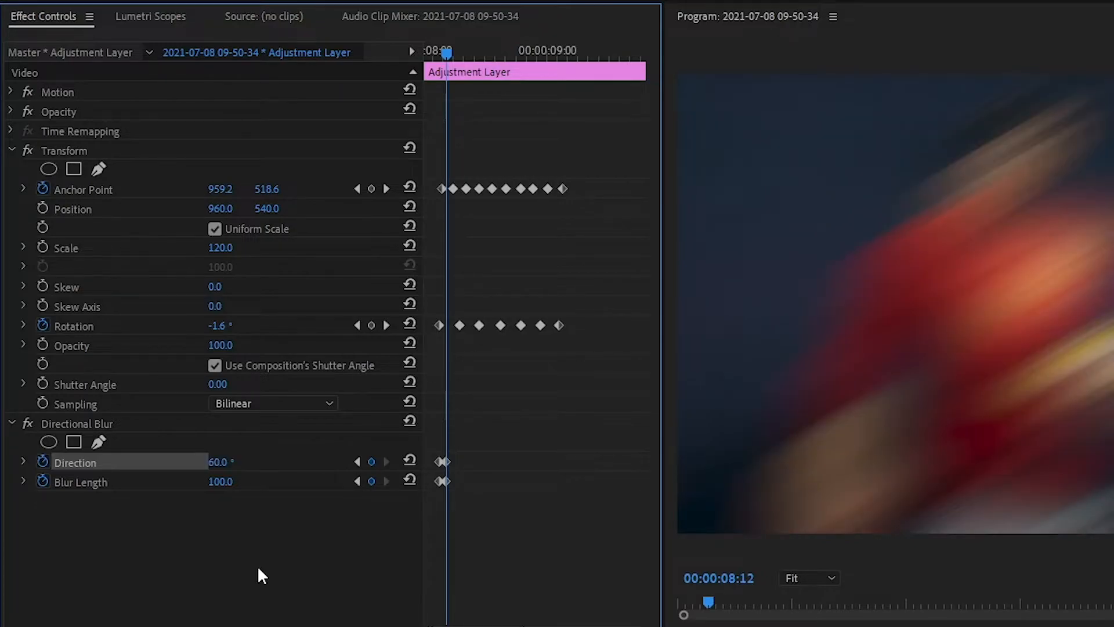
# - Add a further Direction keyframe and scrub Blur Length to keyframe the blur amount
pyautogui.doubleClick(222, 462)
pyautogui.write('-60')
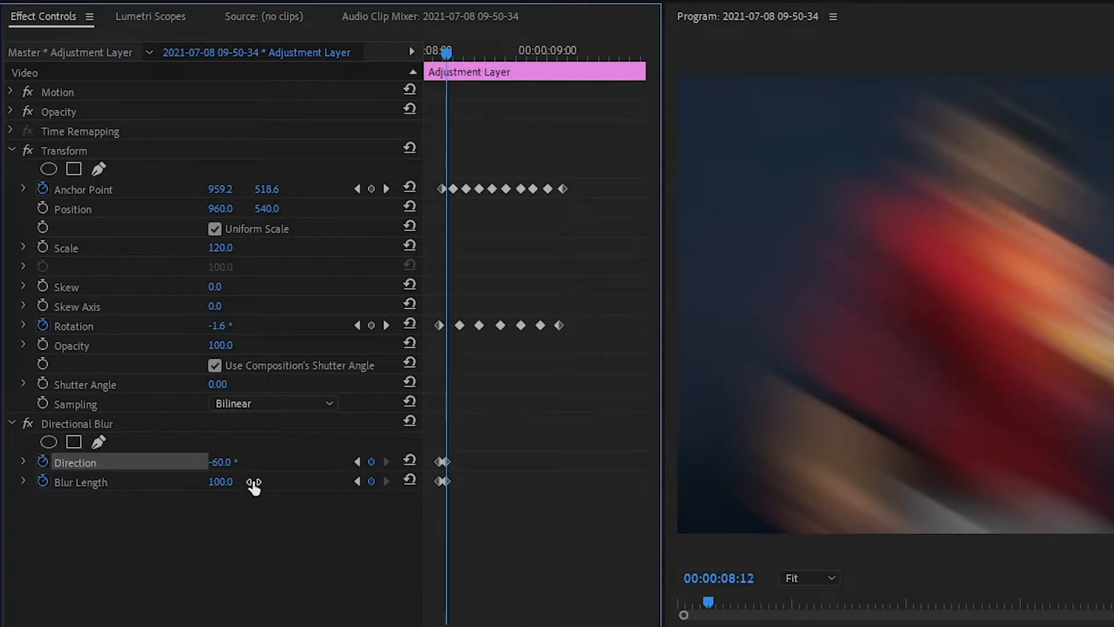
pyautogui.moveTo(446, 53); pyautogui.dragTo(502, 52)
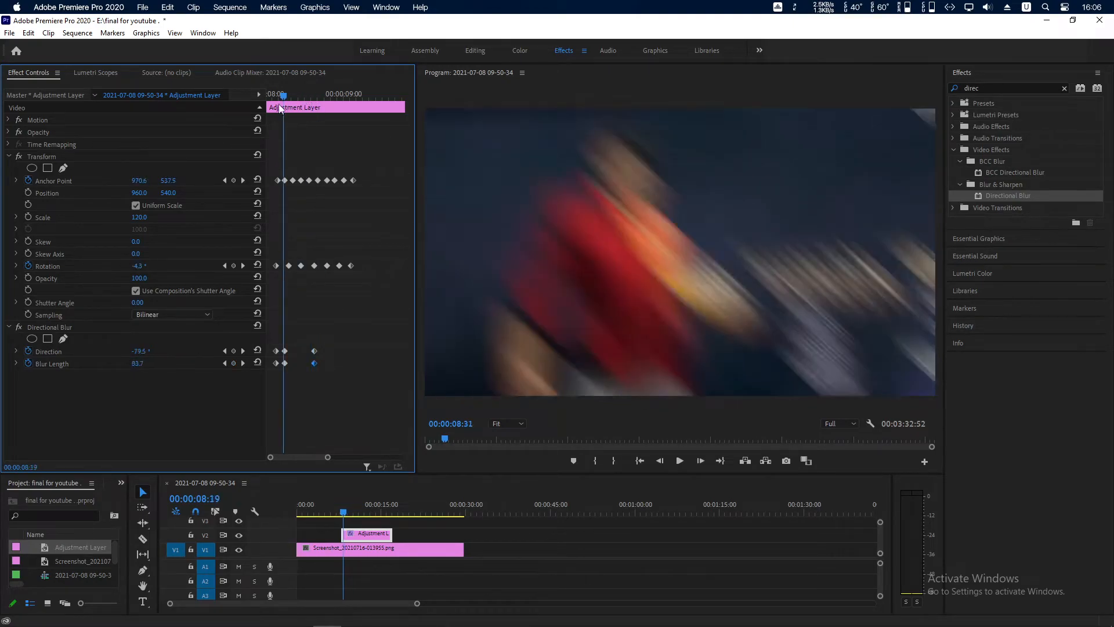
# - Return the playhead to the layer start and set a Scale keyframe of 120
pyautogui.click(679, 461)
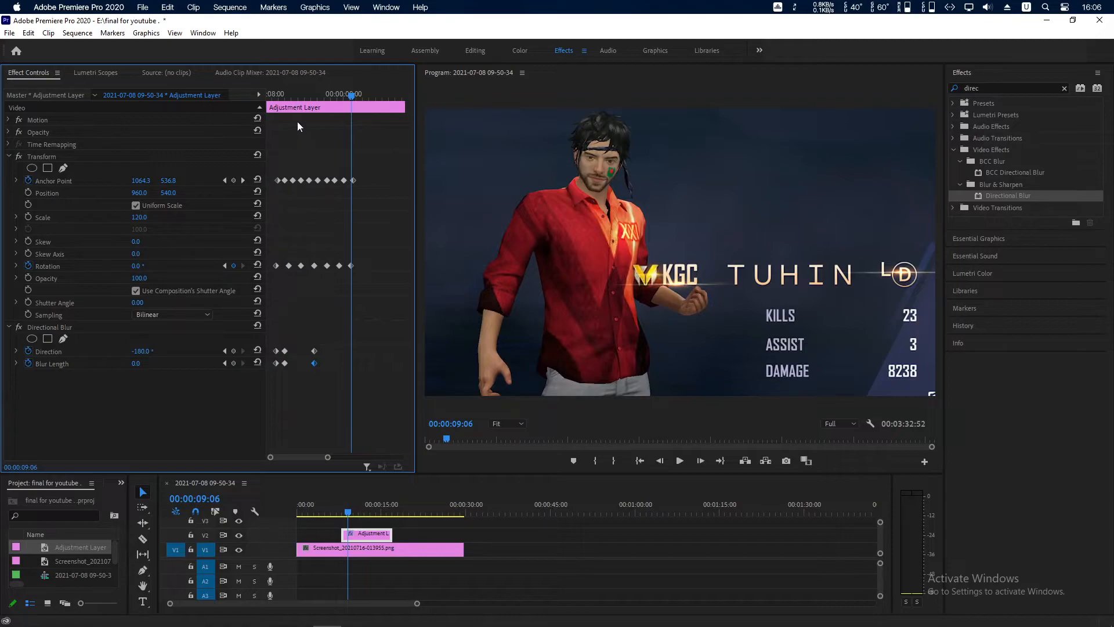
pyautogui.click(679, 460)
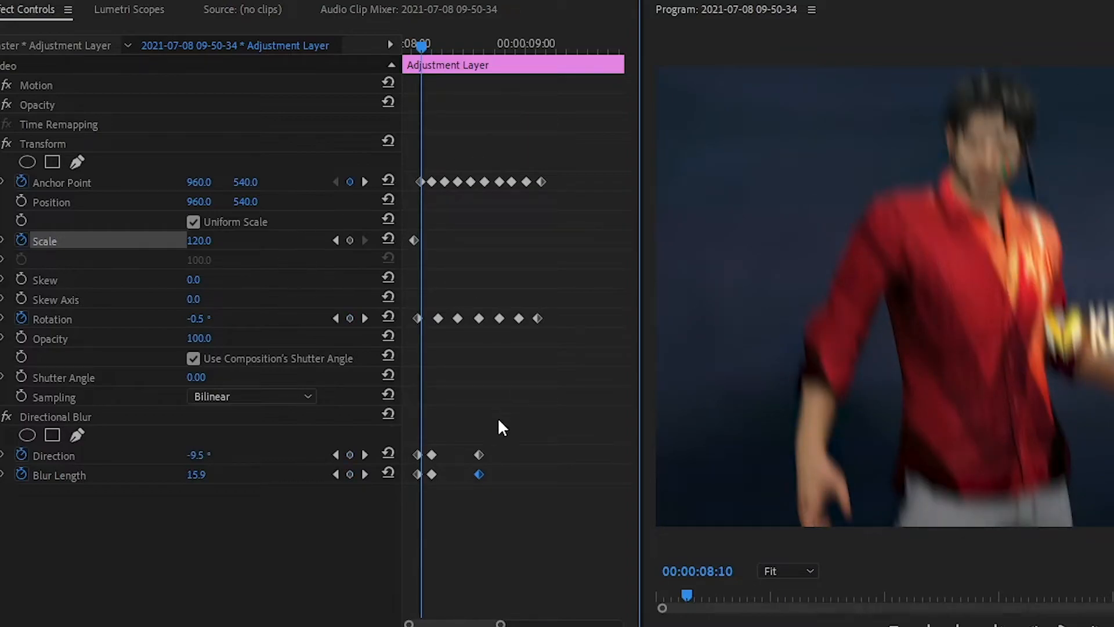
# - Keyframe Scale to 200 then 300 for a punch-in zoom and preview it
pyautogui.doubleClick(200, 241)
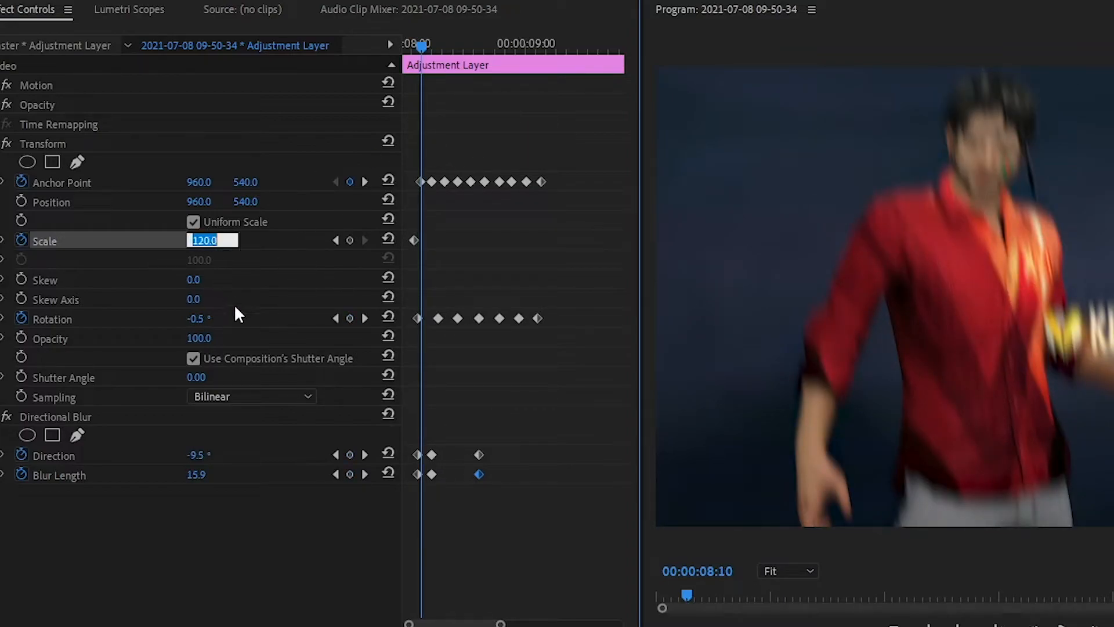
pyautogui.write('200.0')
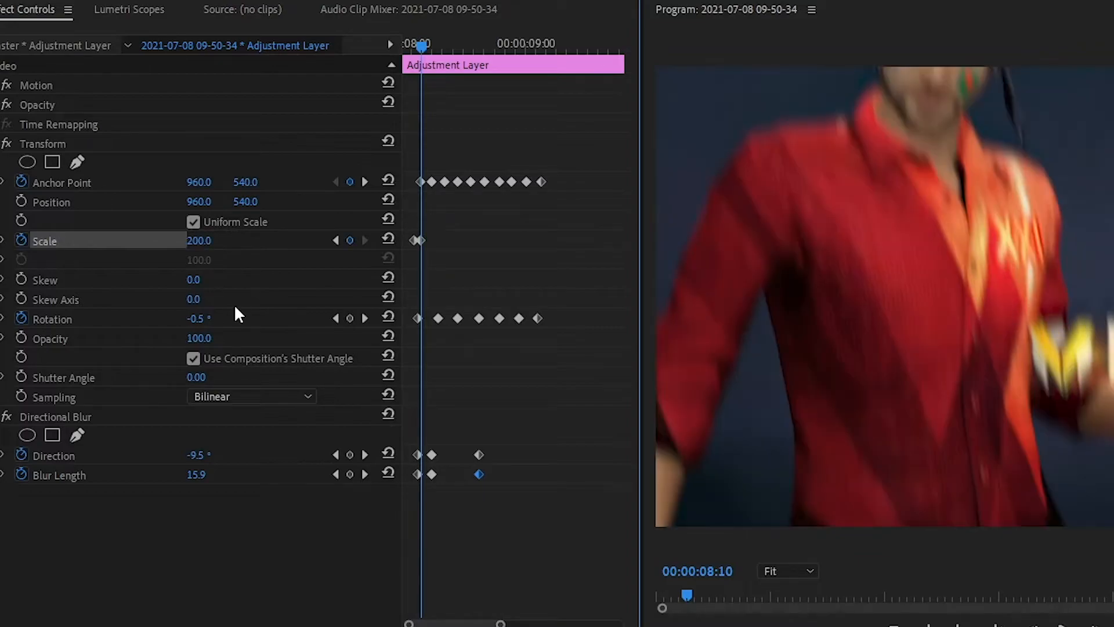
pyautogui.doubleClick(199, 240)
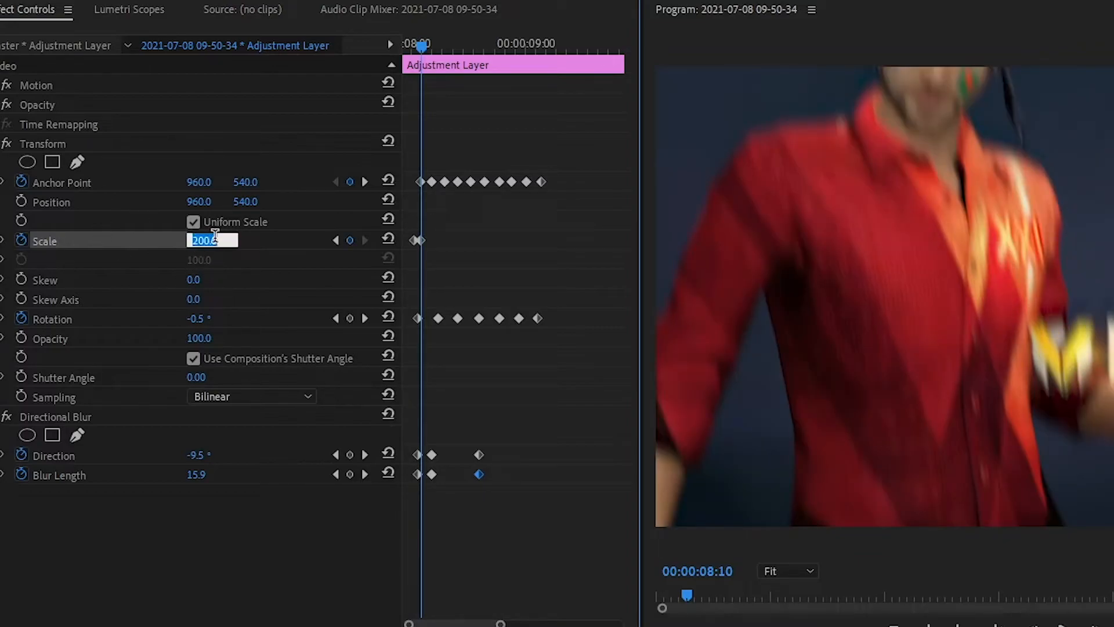
pyautogui.write('300')
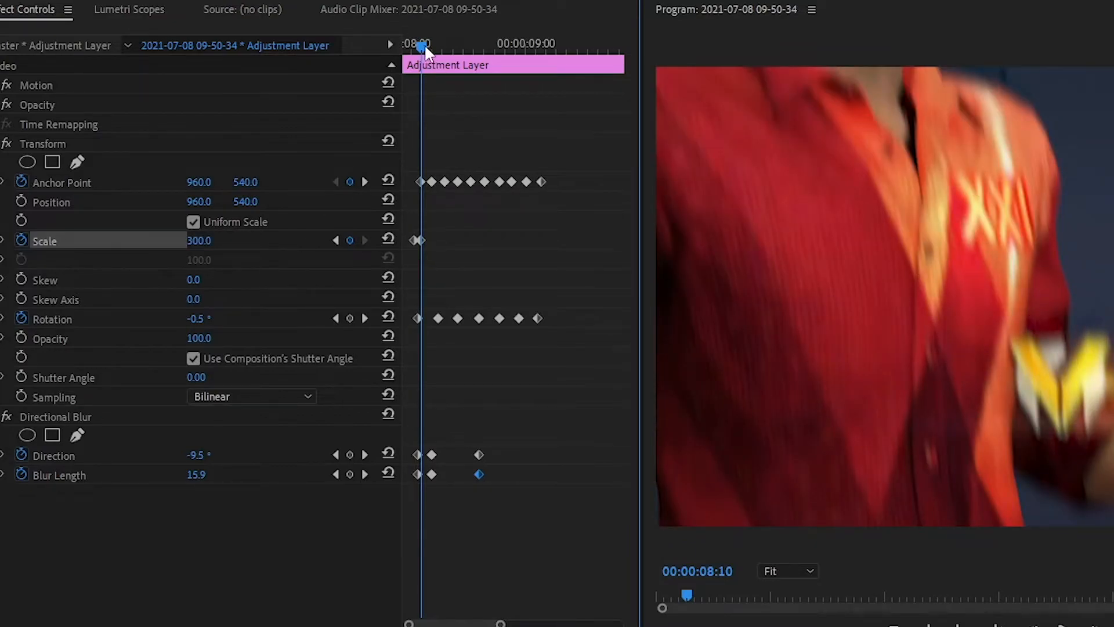
pyautogui.moveTo(422, 46); pyautogui.dragTo(448, 46)
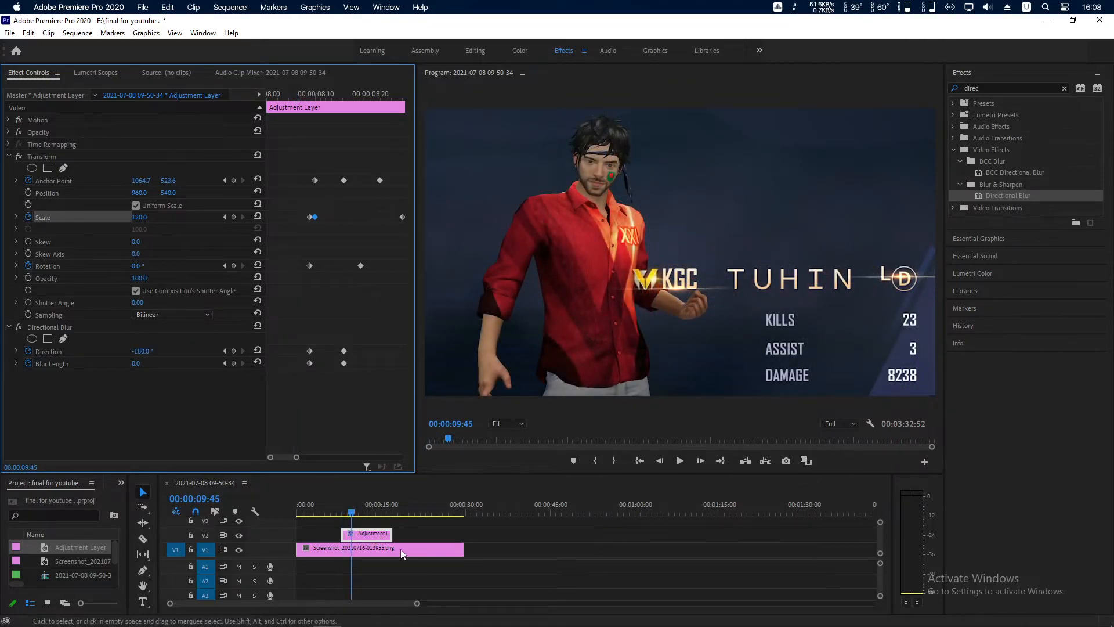
# - Drag the keyframed adjustment layer onto V2 over the gameplay cut near 3:18
pyautogui.moveTo(418, 604); pyautogui.dragTo(485, 604)
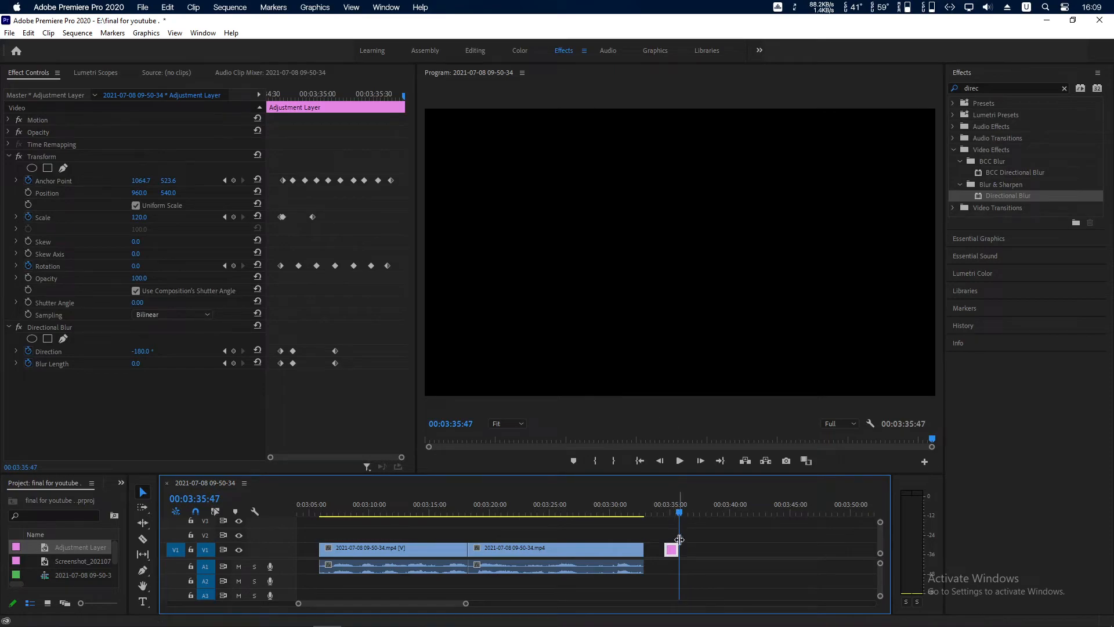
pyautogui.moveTo(672, 549); pyautogui.dragTo(472, 536)
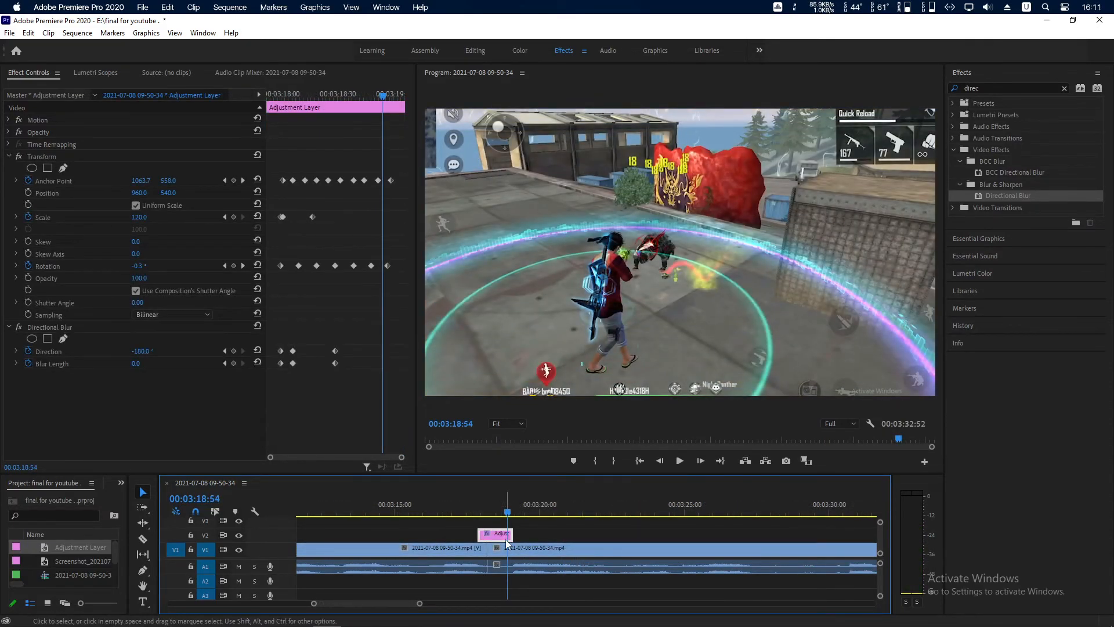
# - Stack a second adjustment layer on V3 above the first at 3:12
pyautogui.click(479, 516)
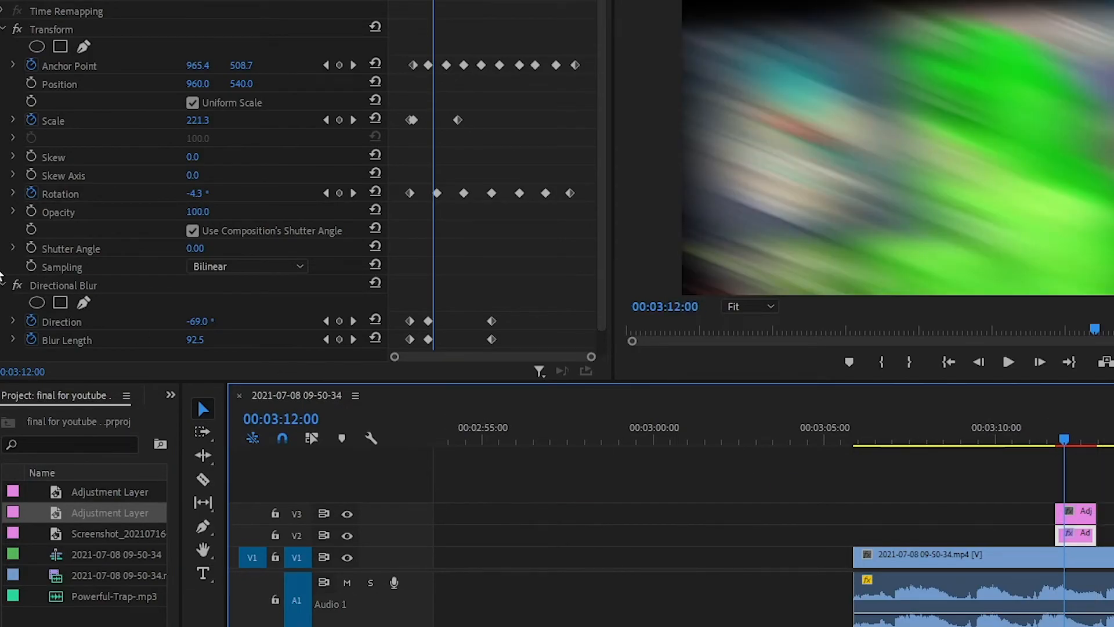
# - Paste the copied shake and zoom effects onto the lower adjustment layer and return to 3:11
pyautogui.click(64, 286)
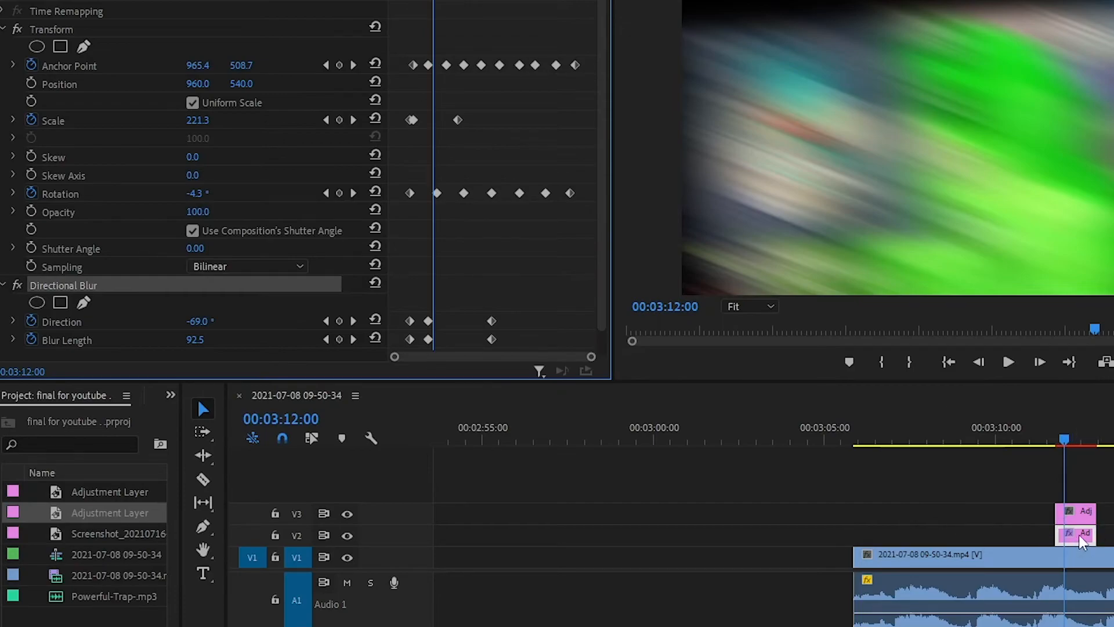
pyautogui.rightClick(63, 285)
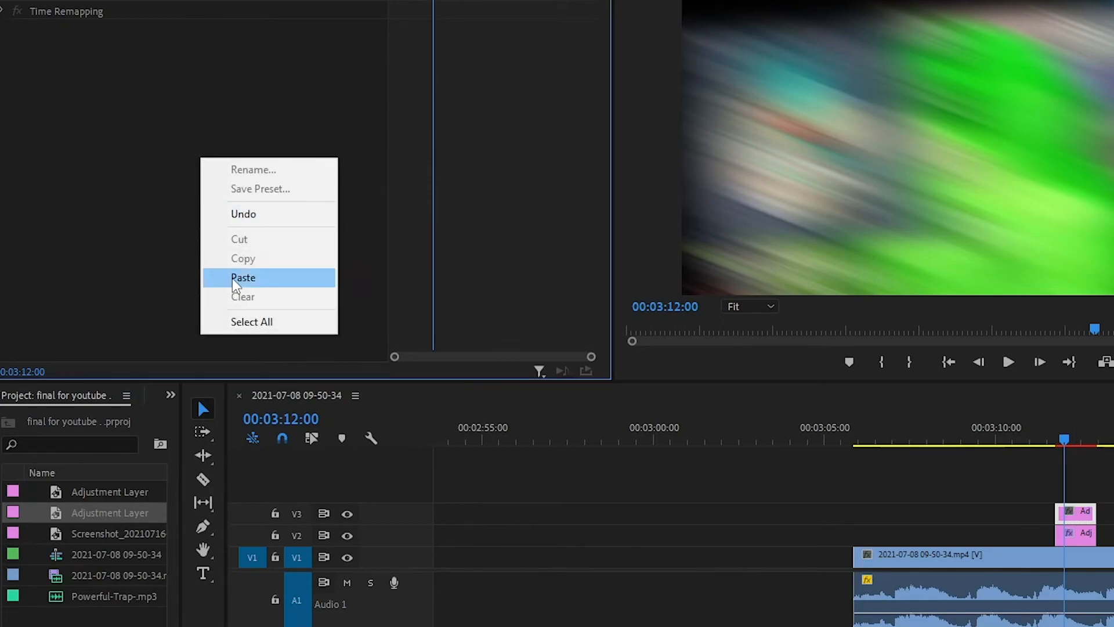
pyautogui.click(242, 277)
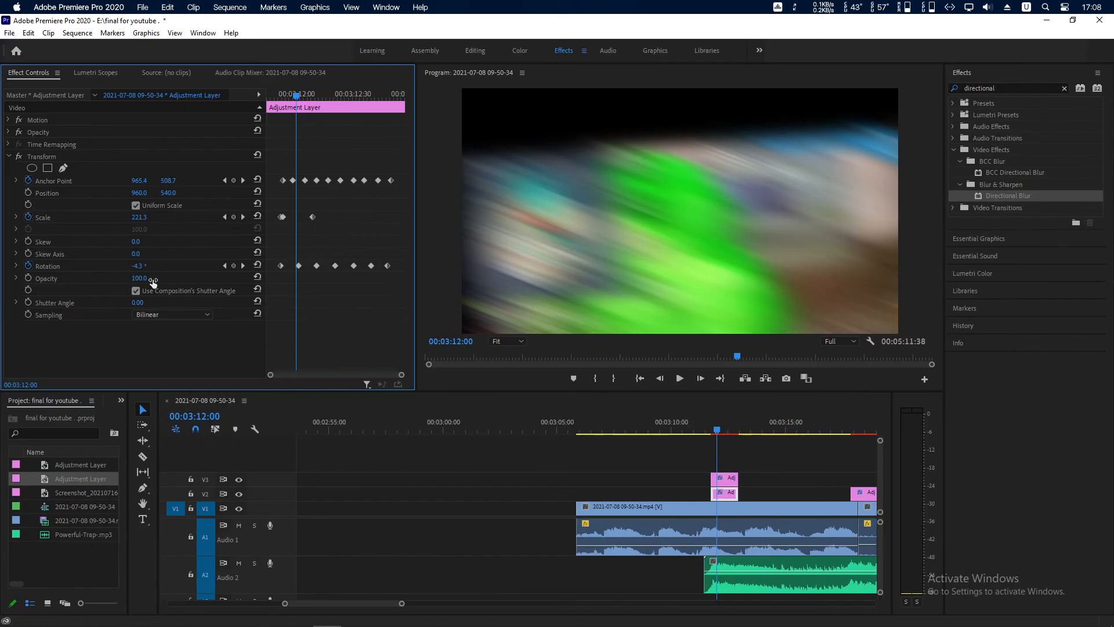
pyautogui.click(693, 432)
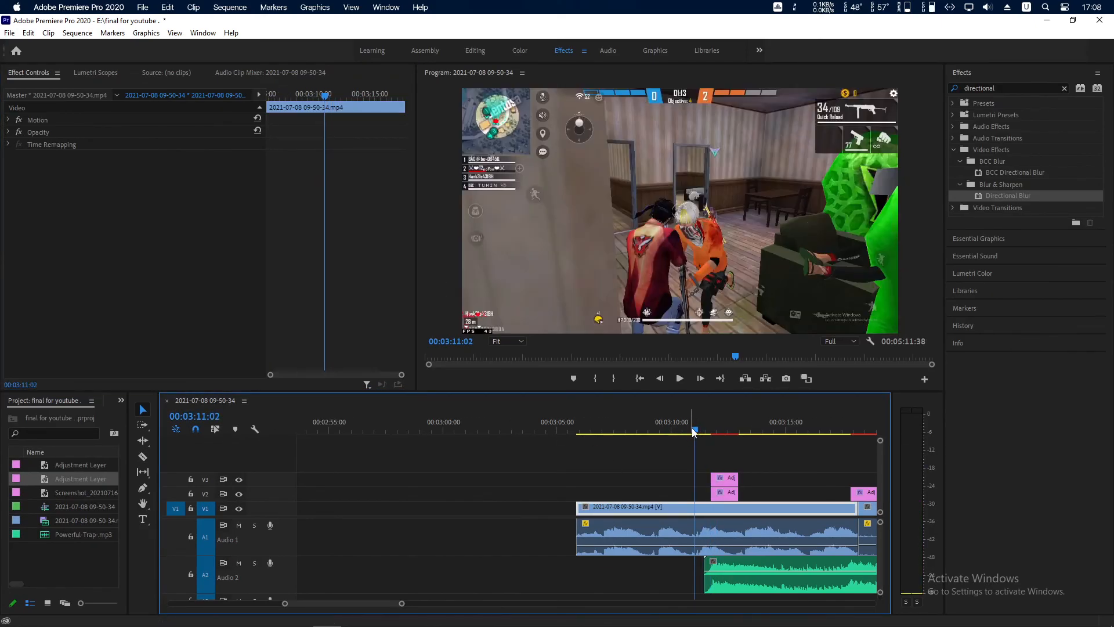